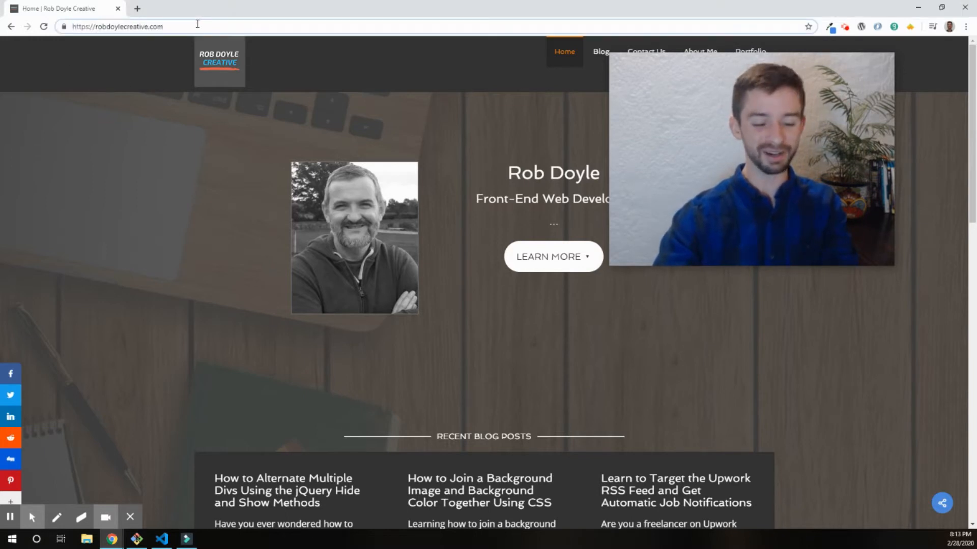
type("https://robdoylecreative.com/wp-json/wp/v2/posts")
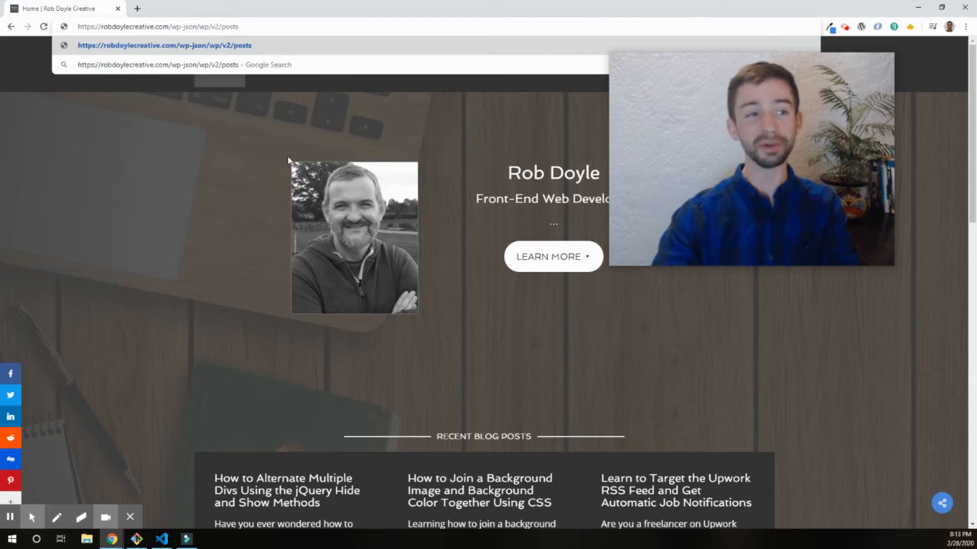
mouse_move(329, 72)
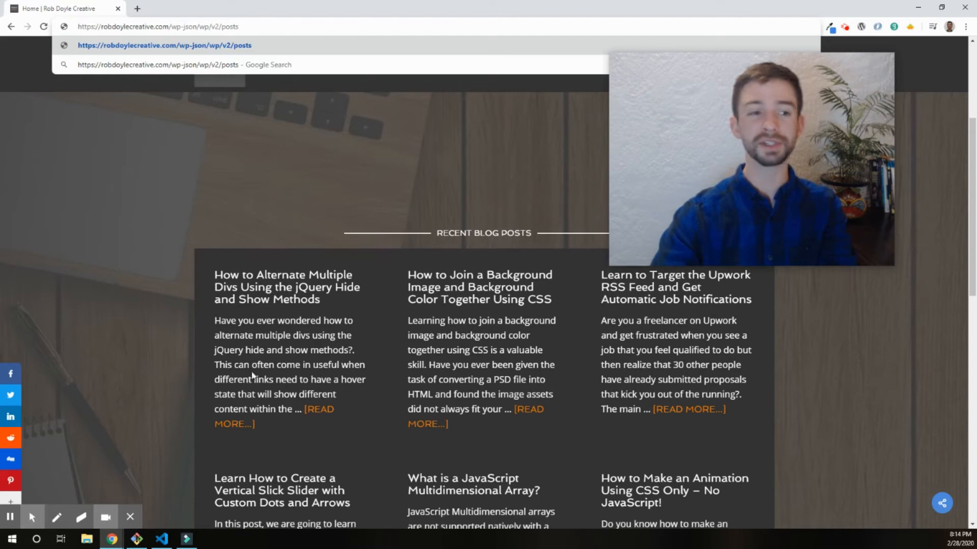
mouse_move(270, 287)
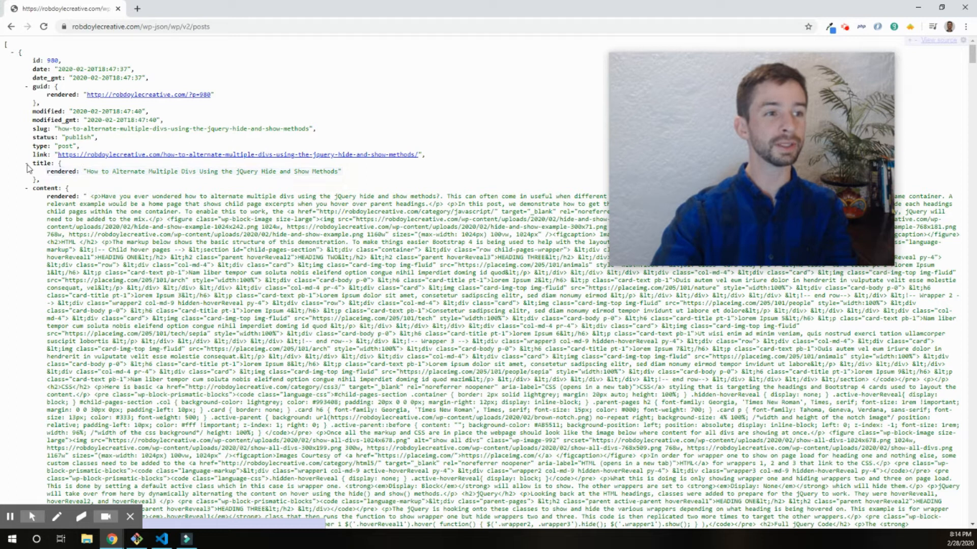
- Load the posts JSON, inspect the first post's rendered field, categories and tags, then bring up VS Code
double_click(41, 163)
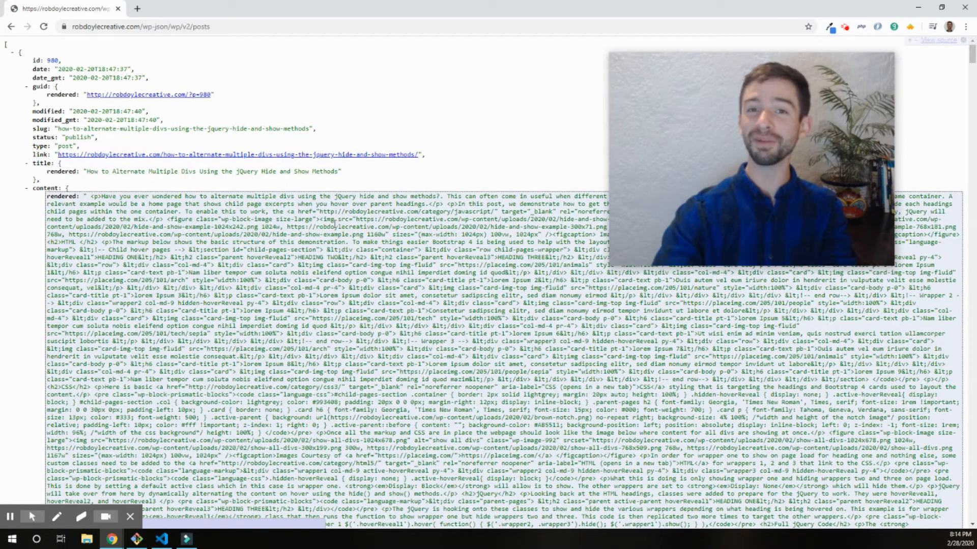
scroll("down", 3)
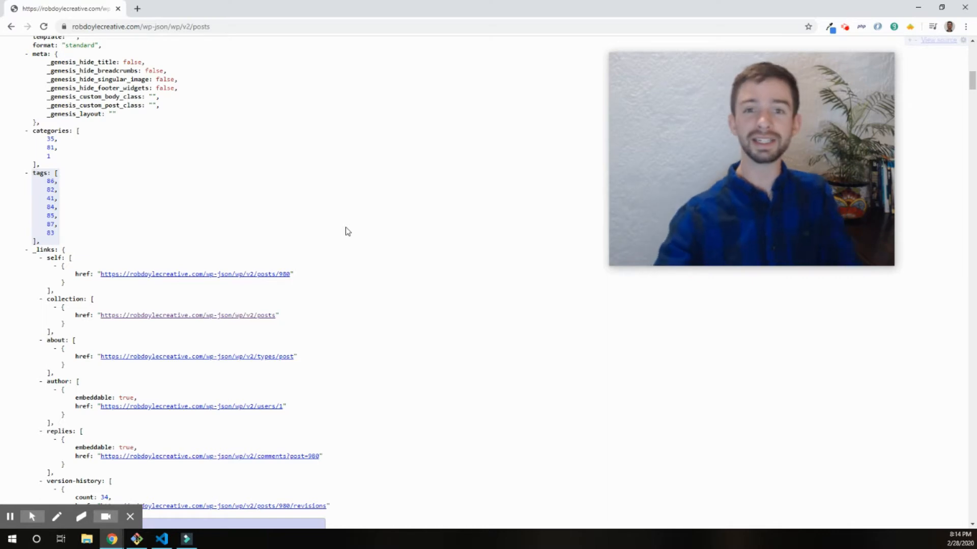
mouse_move(566, 243)
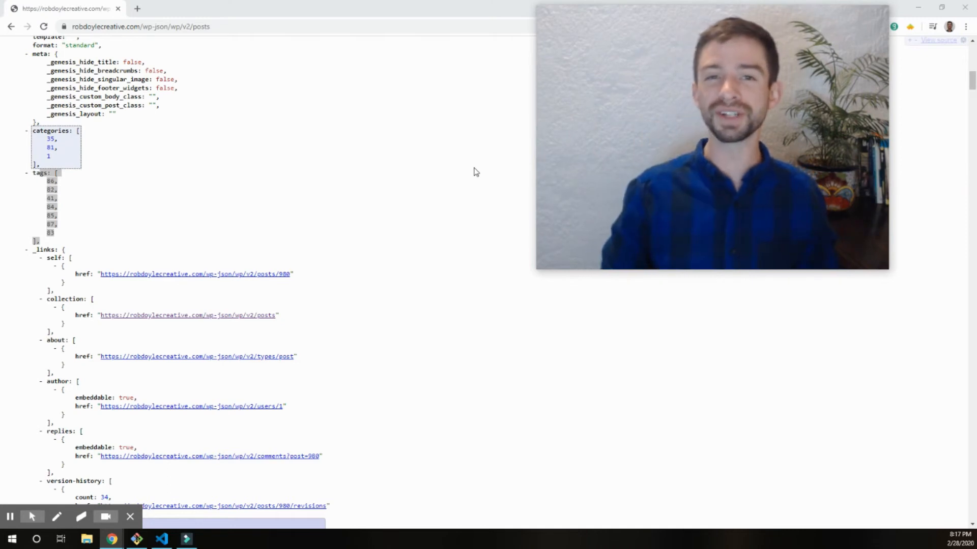
mouse_move(394, 64)
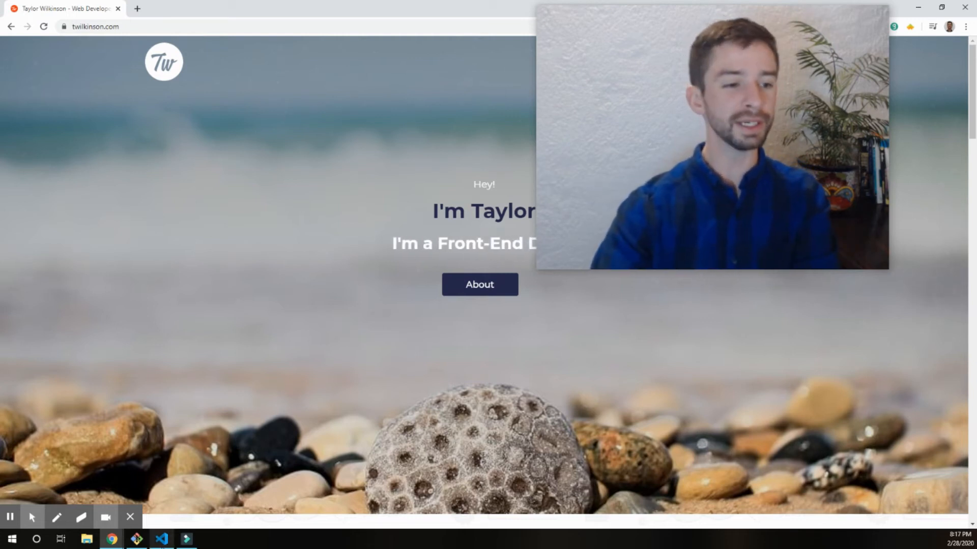
left_click(161, 538)
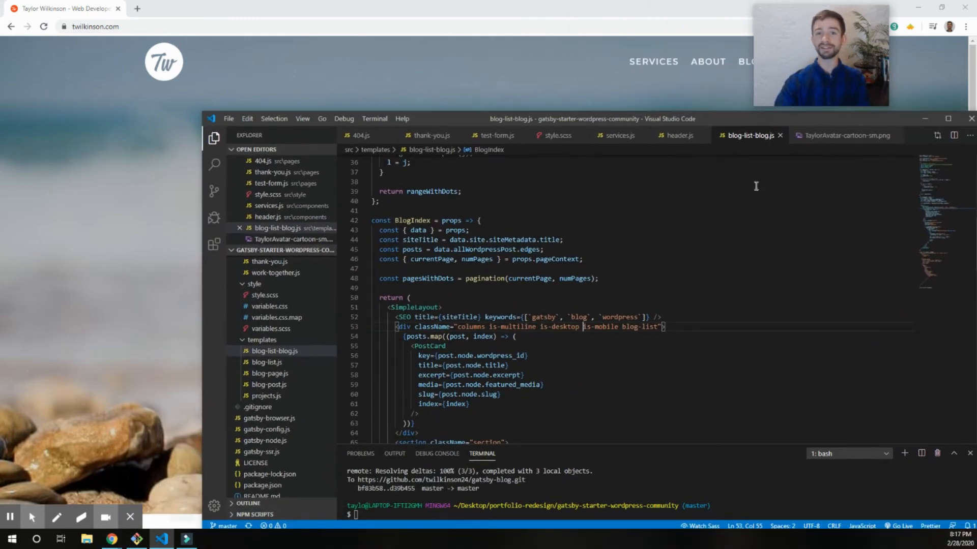
- Scroll blog-list-blog.js to the GraphQL page query and highlight its title field
scroll("down", 3)
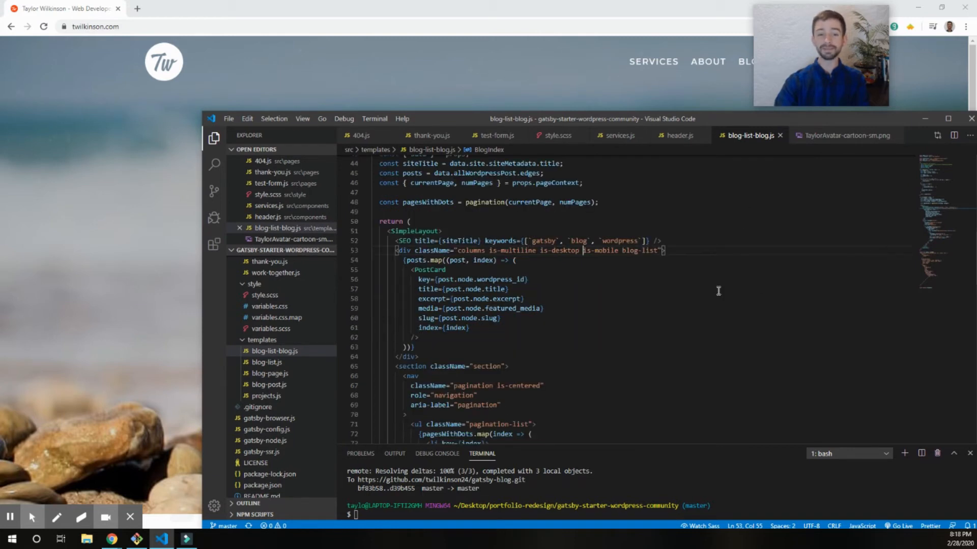
scroll("down", 3)
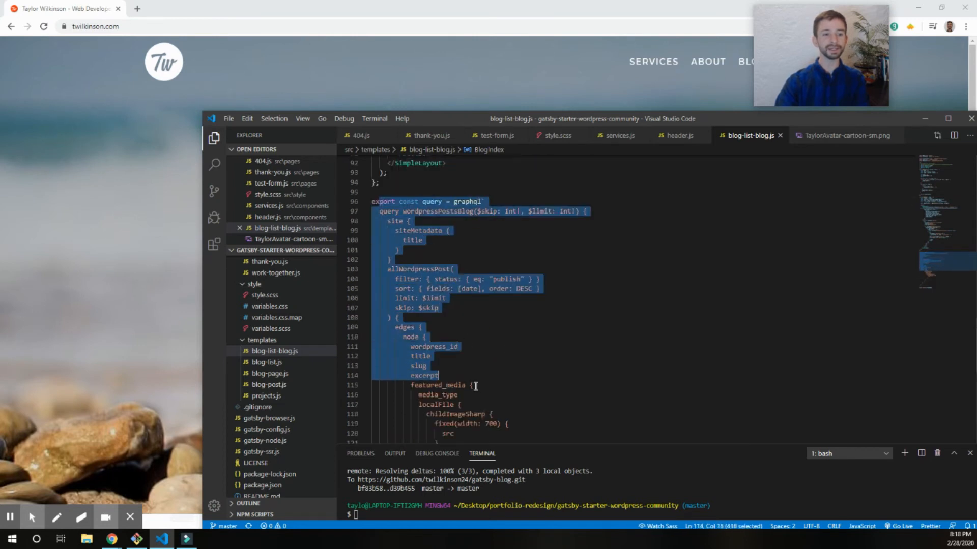
left_click(408, 185)
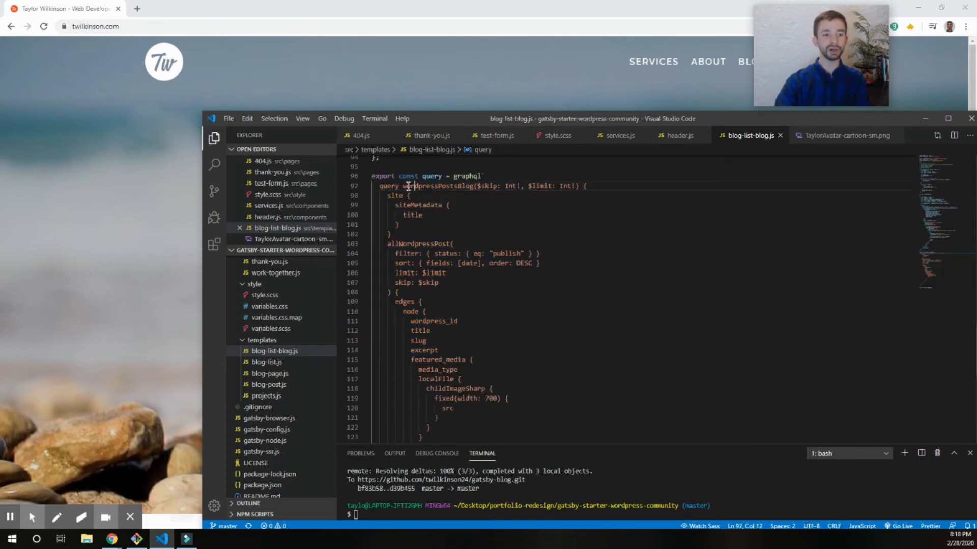
scroll("down", 3)
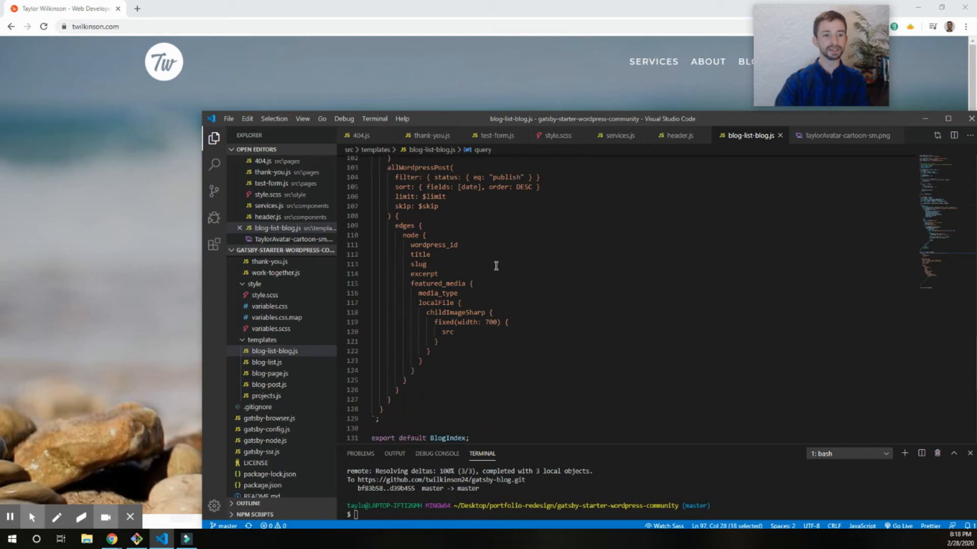
double_click(433, 244)
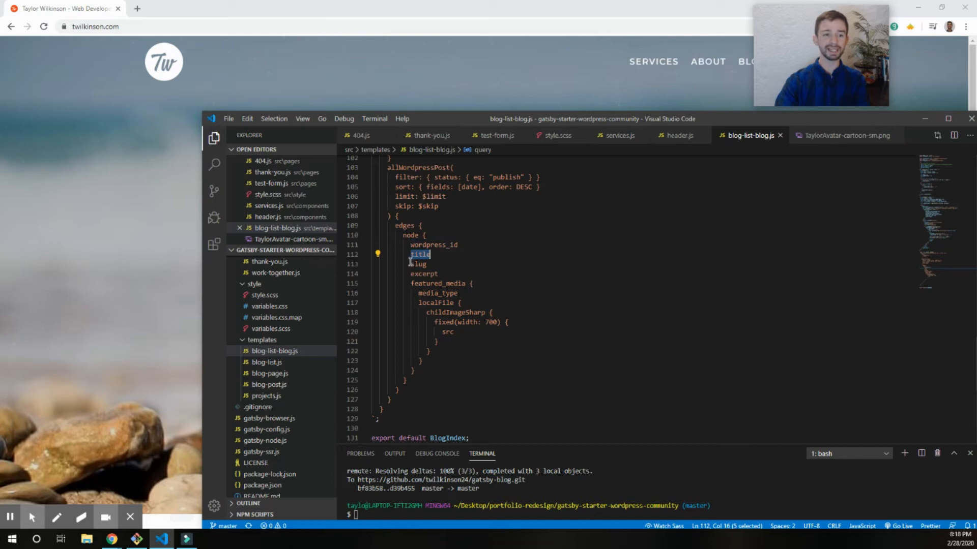
mouse_move(450, 274)
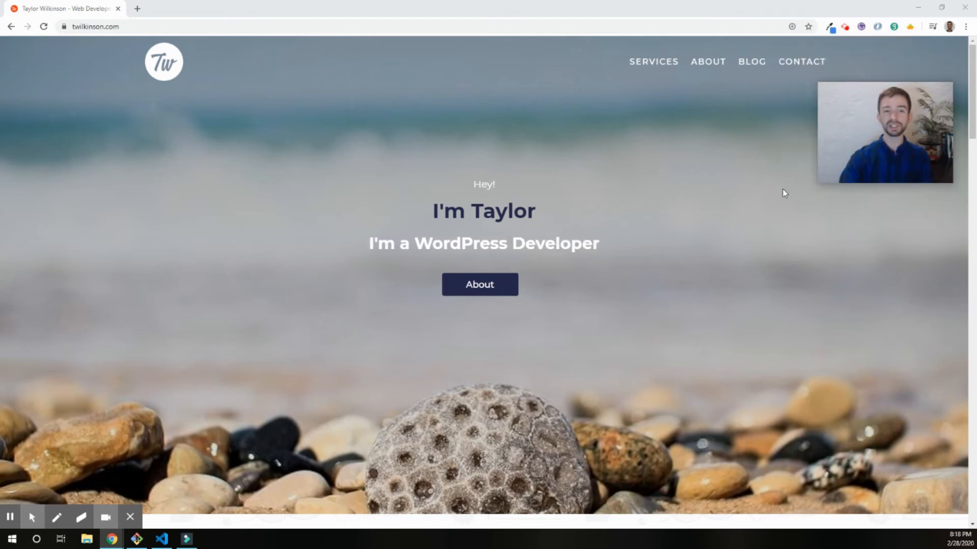
- Open the twilkinson.com blog listing and browse the post grid
left_click(751, 61)
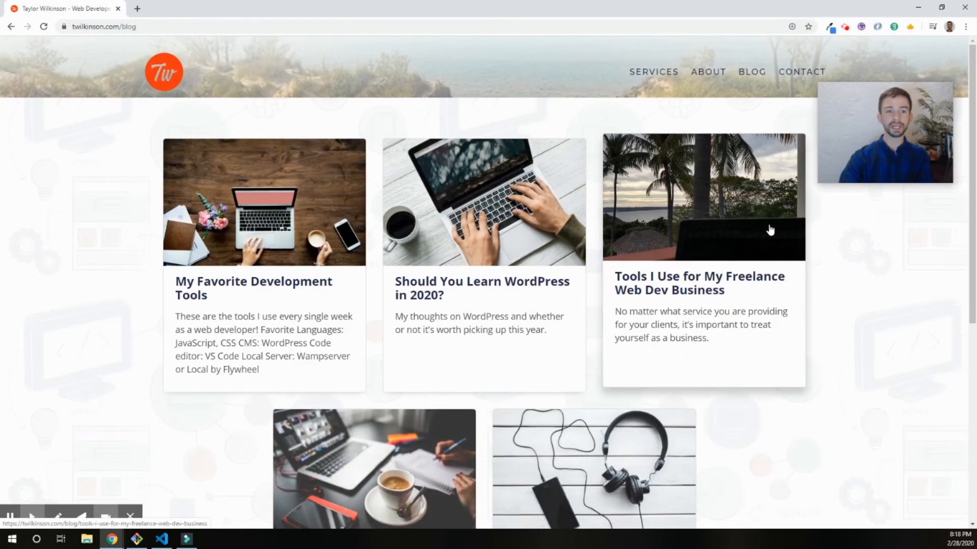
scroll("down", 3)
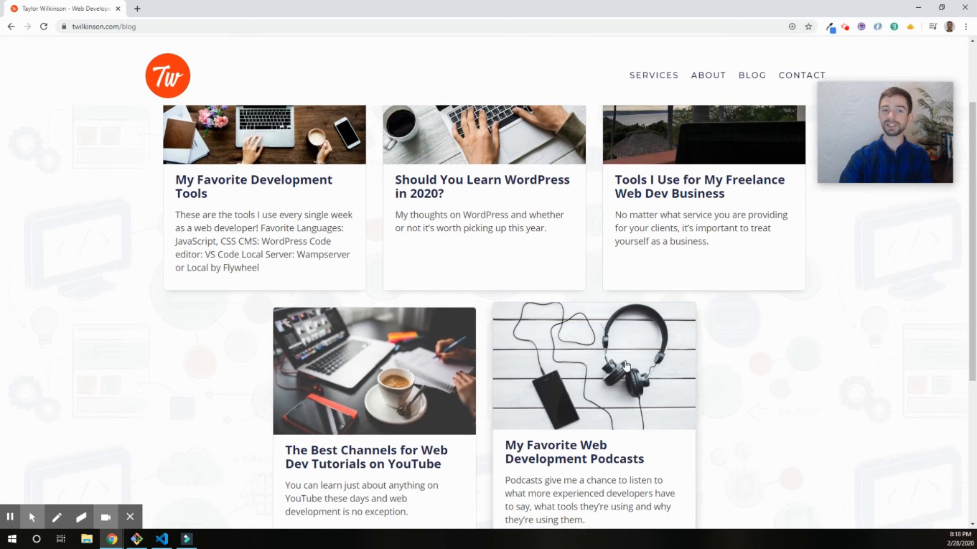
scroll("up", 3)
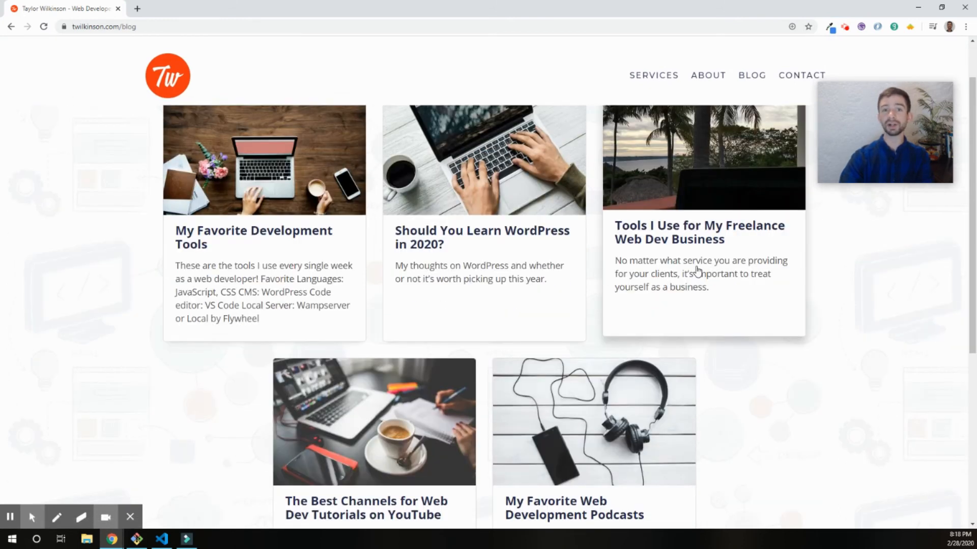
- Open the 'Should You Learn WordPress in 2020?' post and scroll through the article
left_click(483, 238)
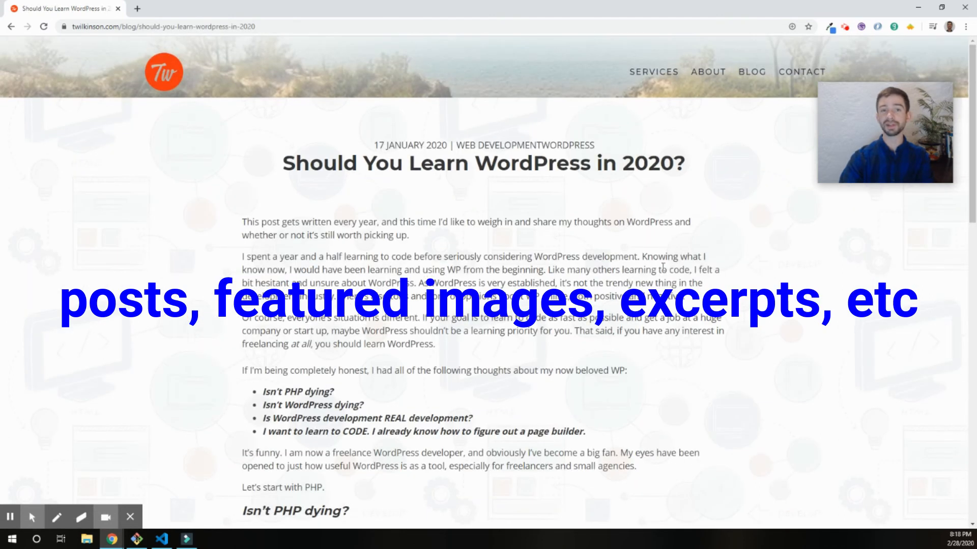
scroll("down", 3)
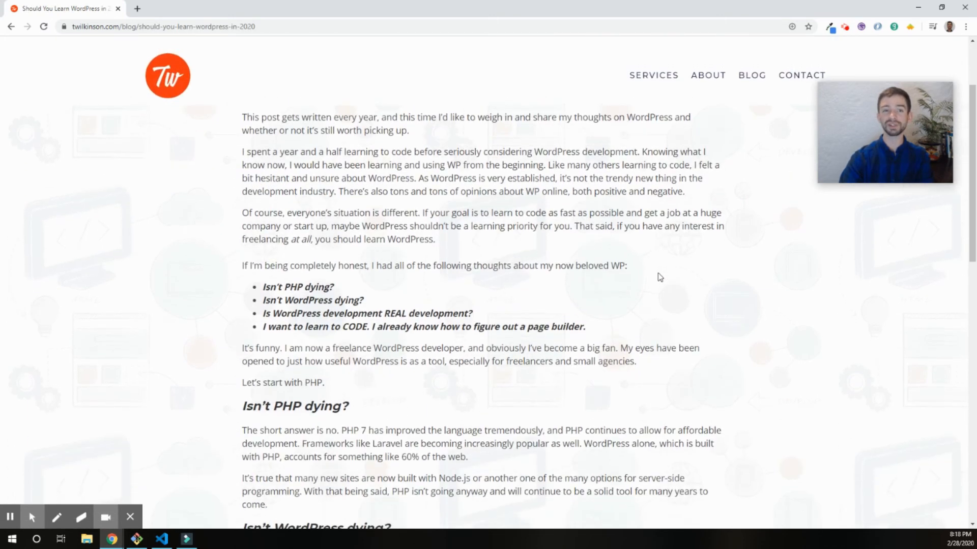
scroll("down", 3)
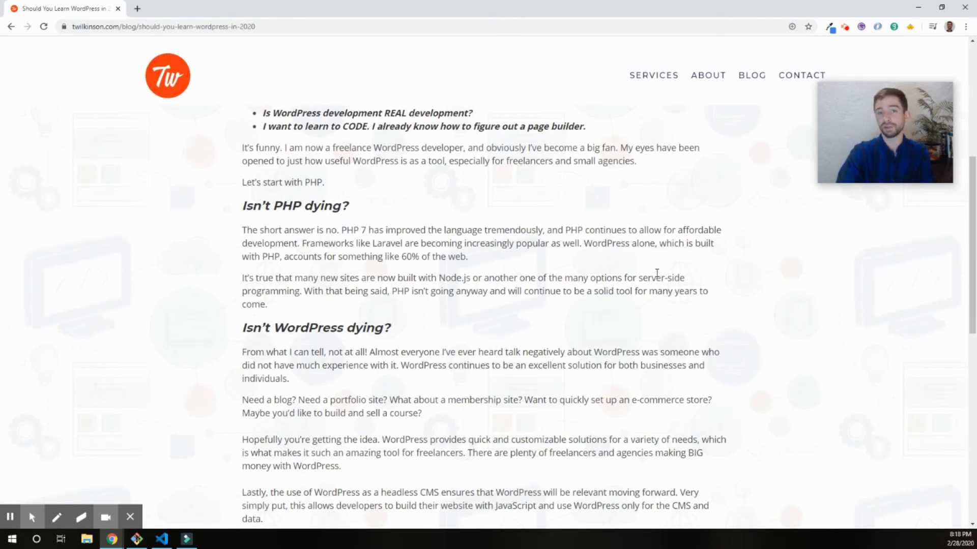